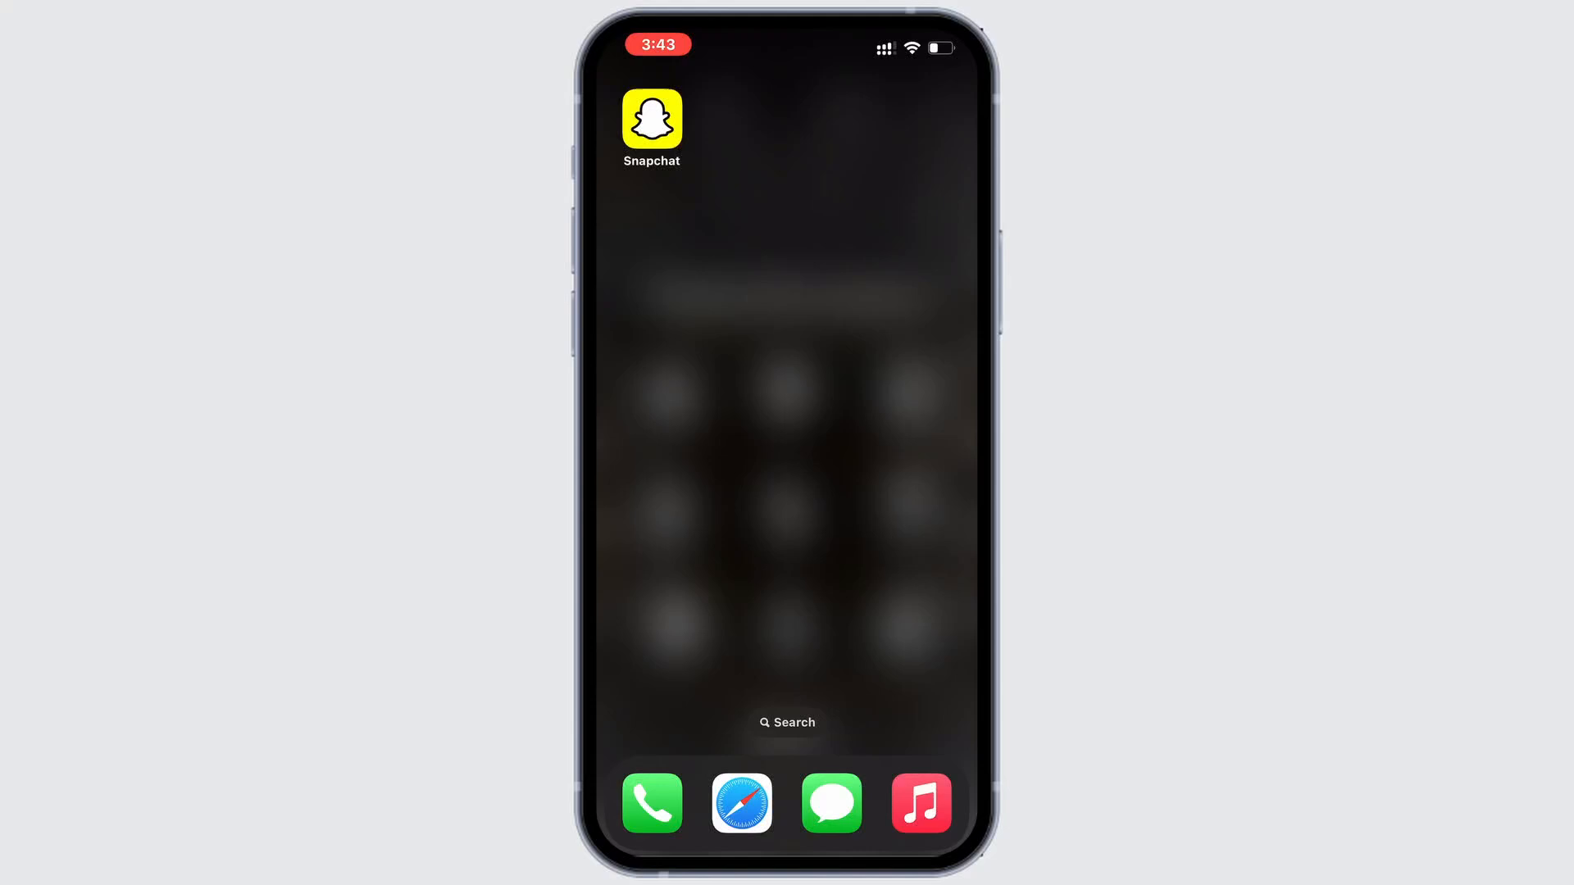
- Open Snapchat's App Store listing from its Home Screen icon
left_click(650, 120)
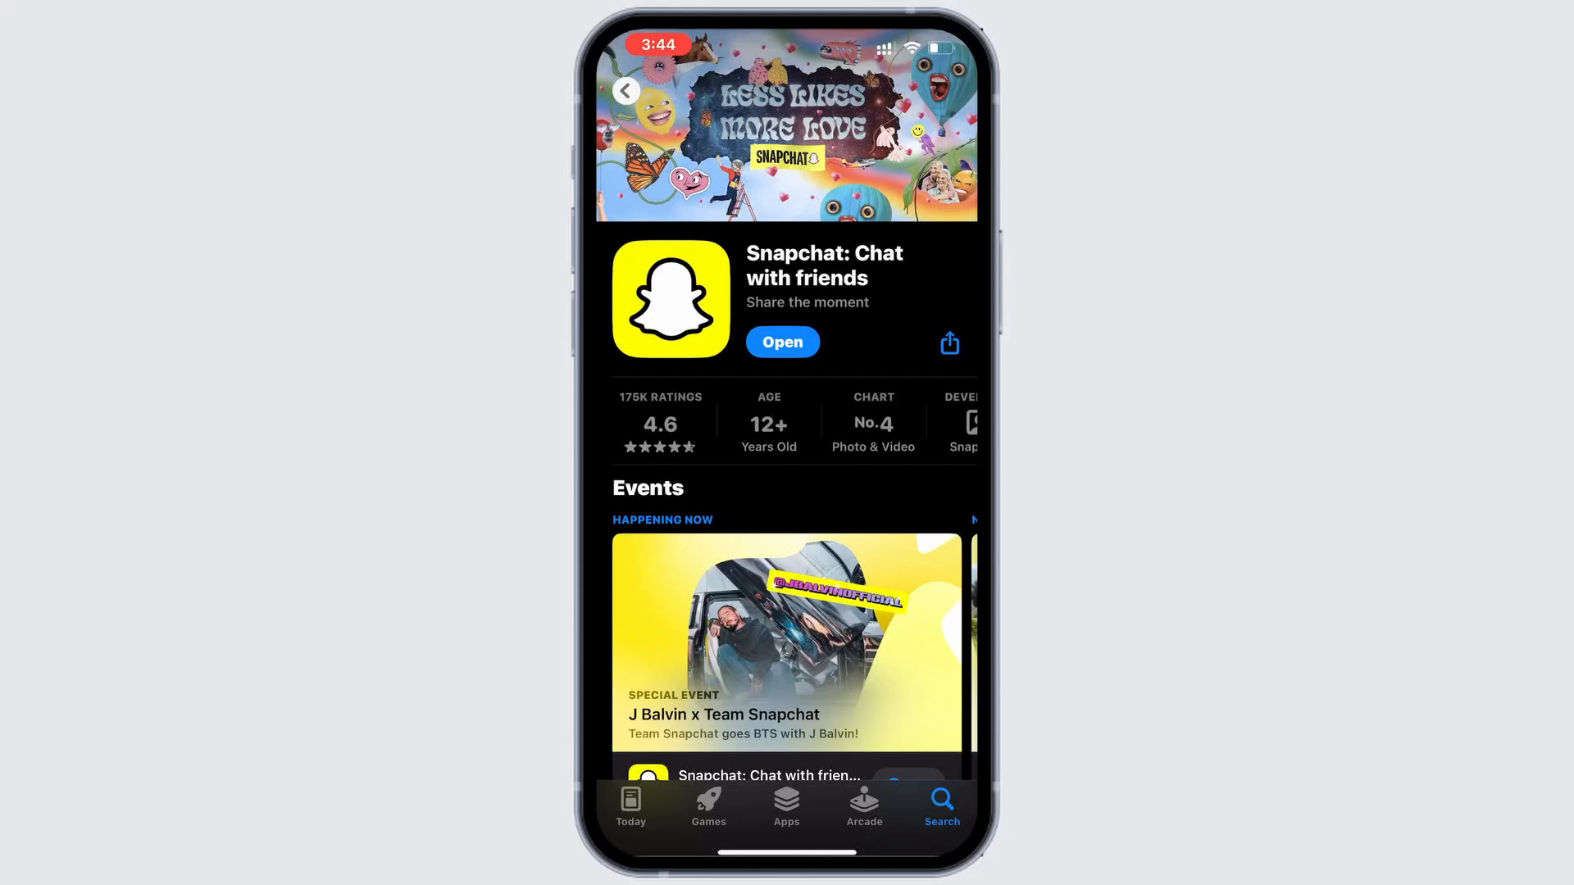
- Launch Snapchat from the App Store listing to reach the profile page
left_click(782, 341)
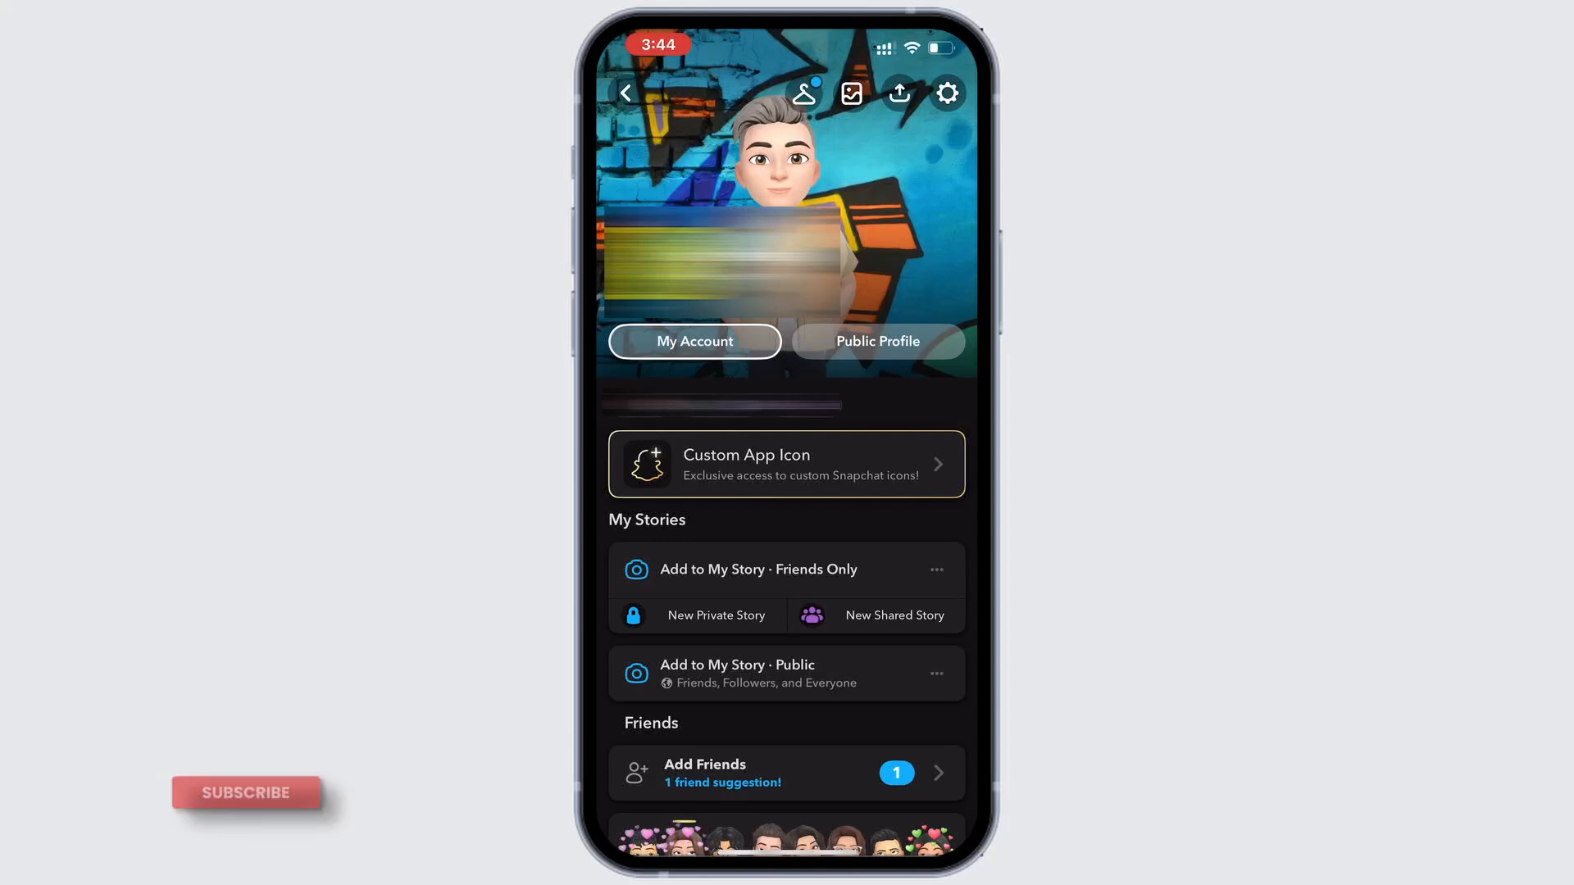
- Open Snapchat Settings from the profile's gear icon
left_click(944, 92)
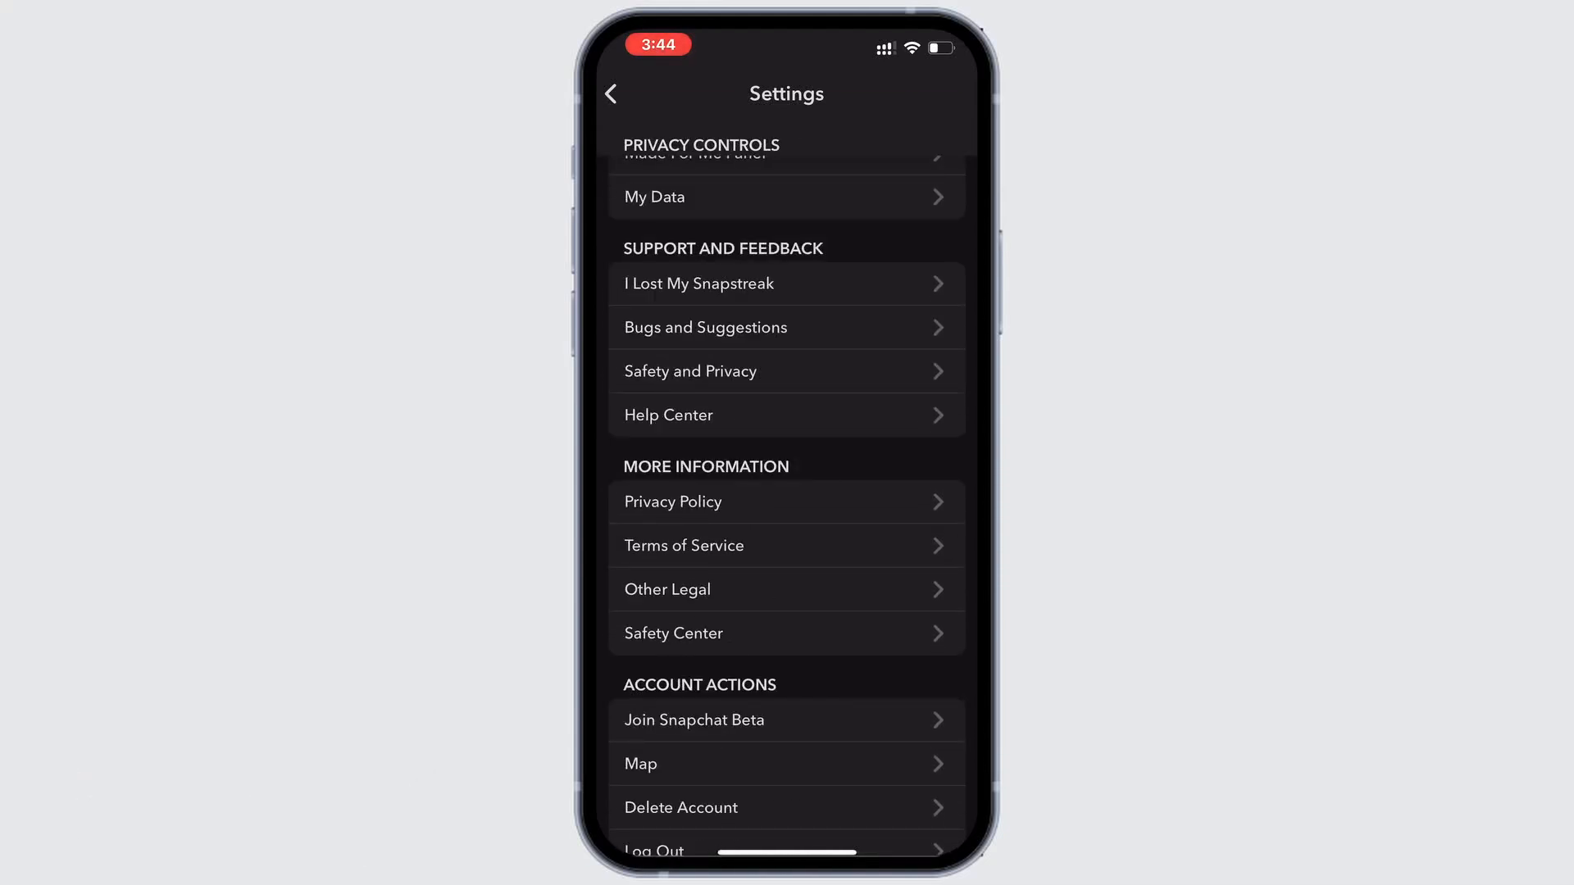
- Start a new Bug report from Bugs and Suggestions
left_click(787, 326)
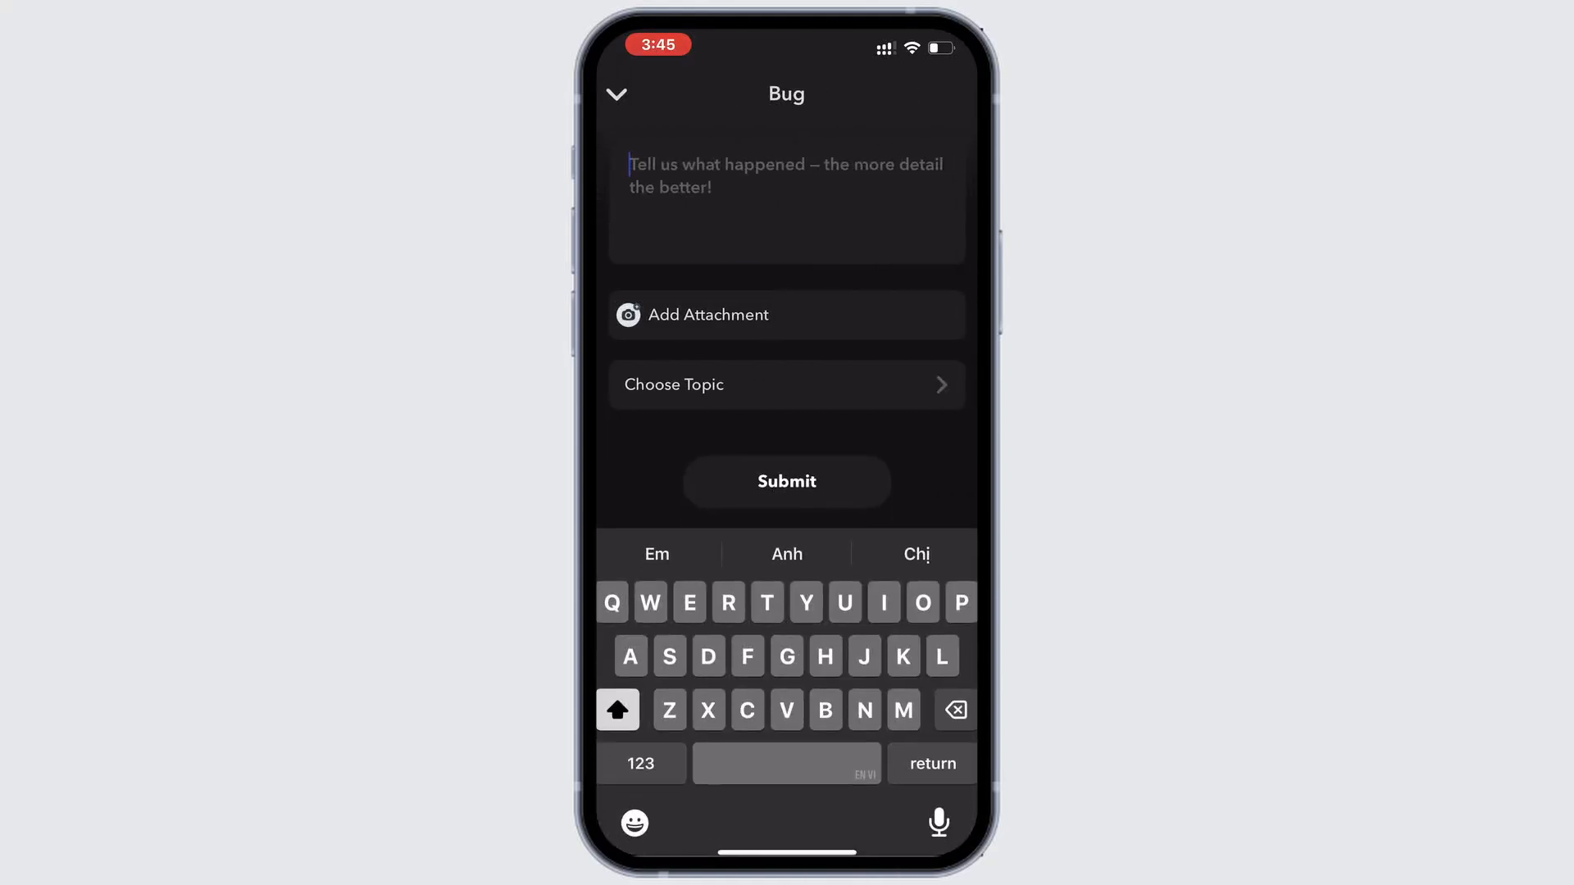
- Write 'Hi snapchat team' asking to remove the media upload update, then show topics
type("Hi snapchat team")
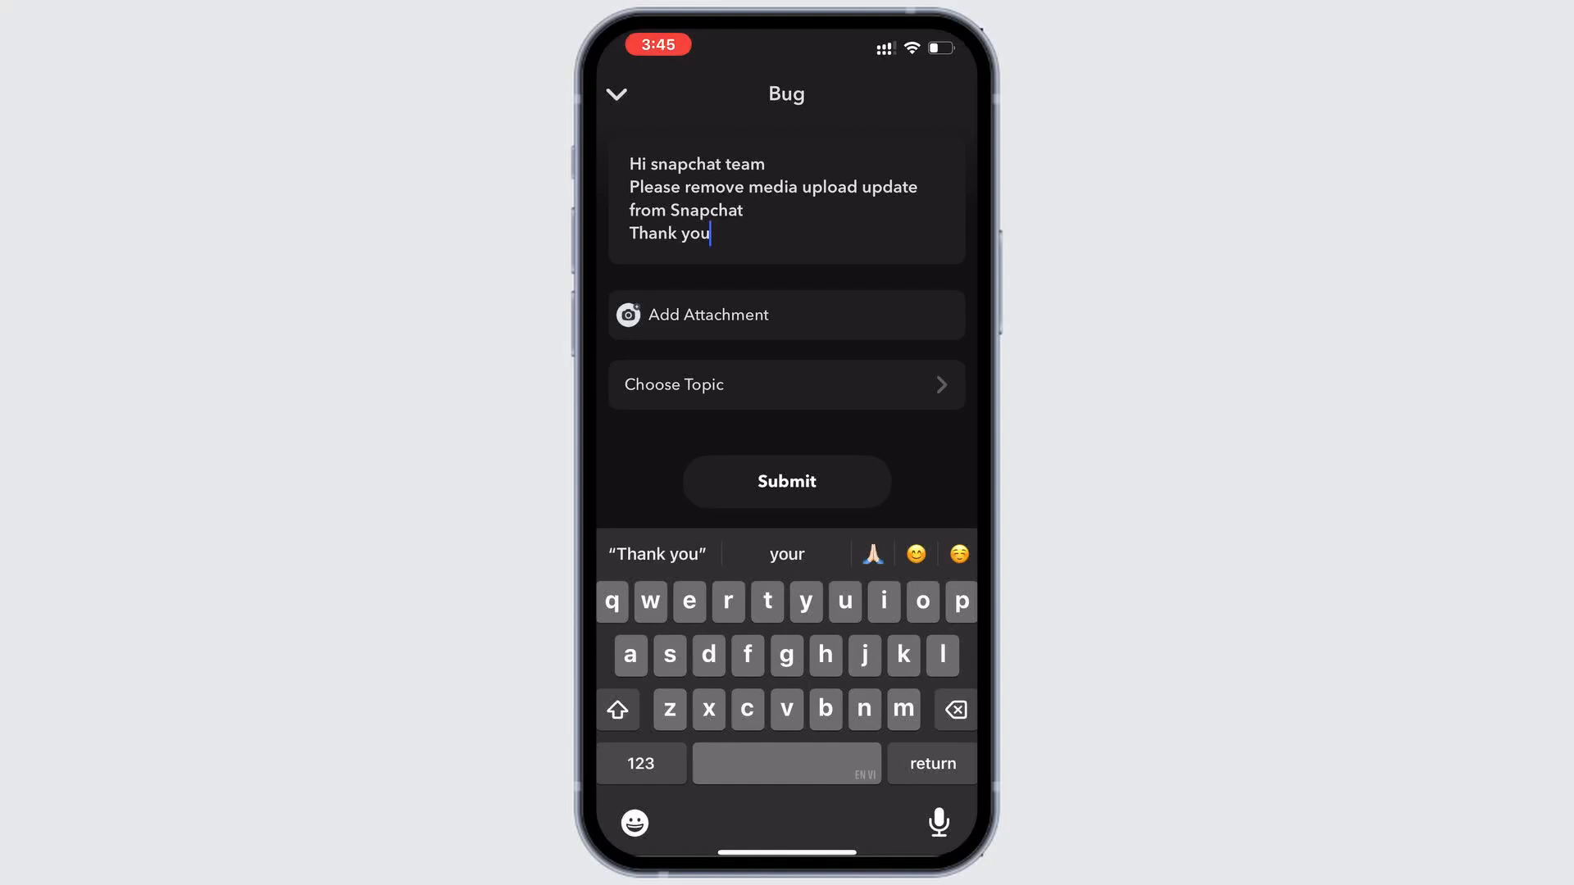
left_click(786, 385)
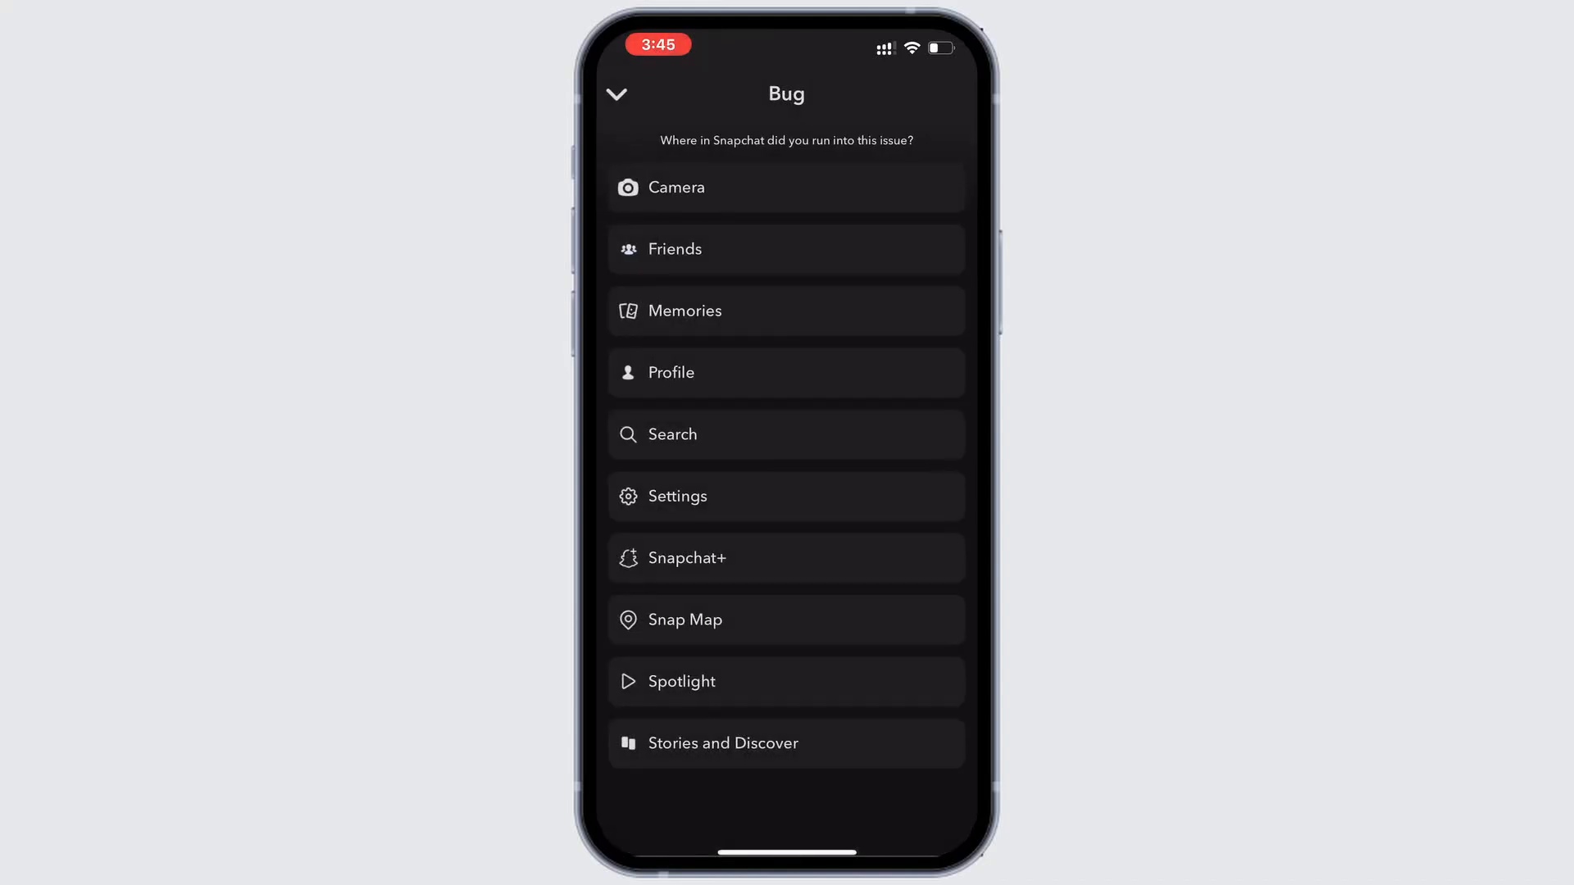